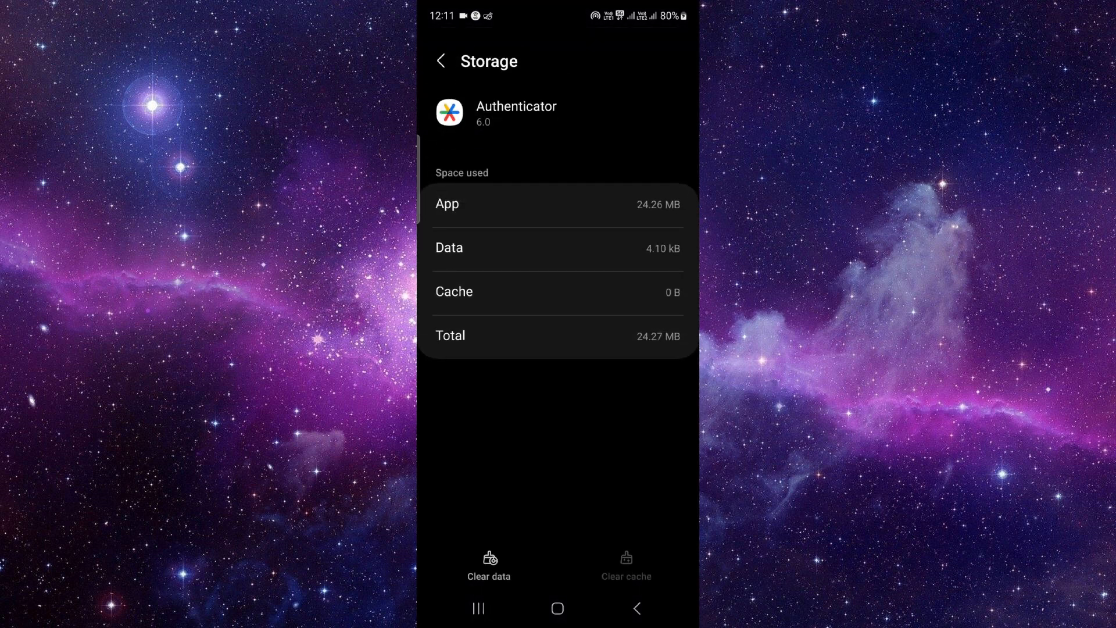
- Clear Authenticator's stored data to 0 B and return to its app info page
left_click(490, 562)
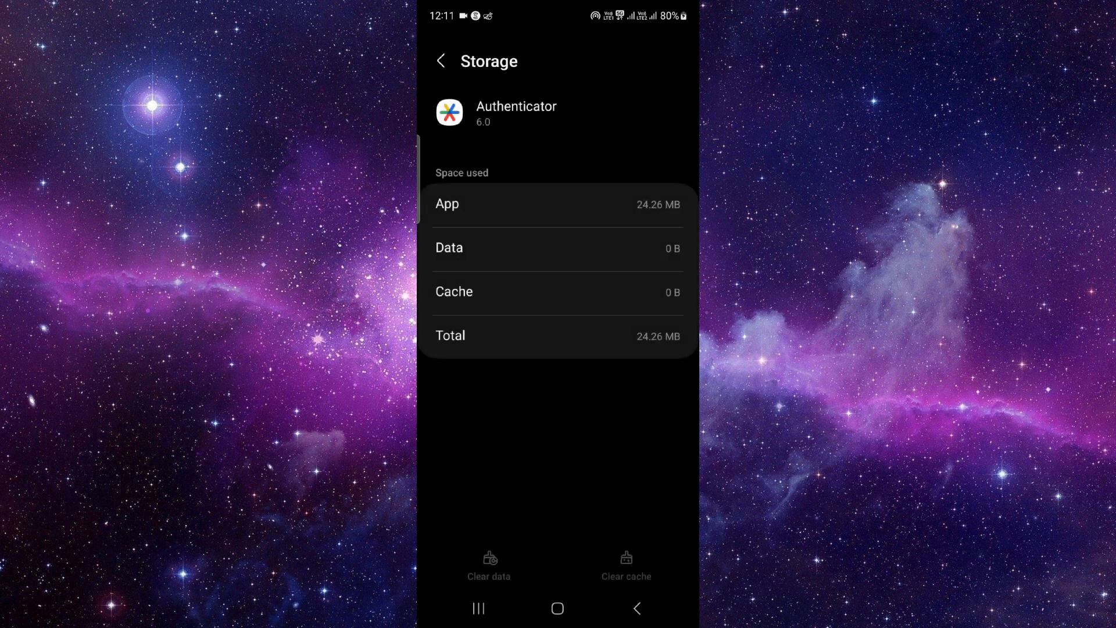
left_click(440, 61)
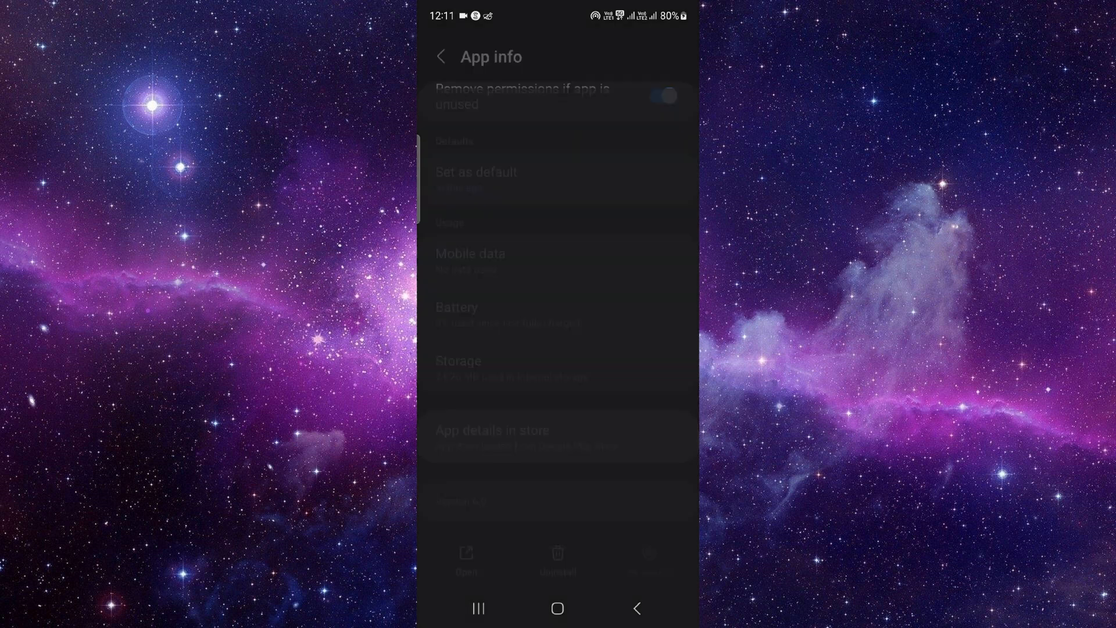
- Jump from Authenticator's app info to its Google Play store listing
left_click(491, 430)
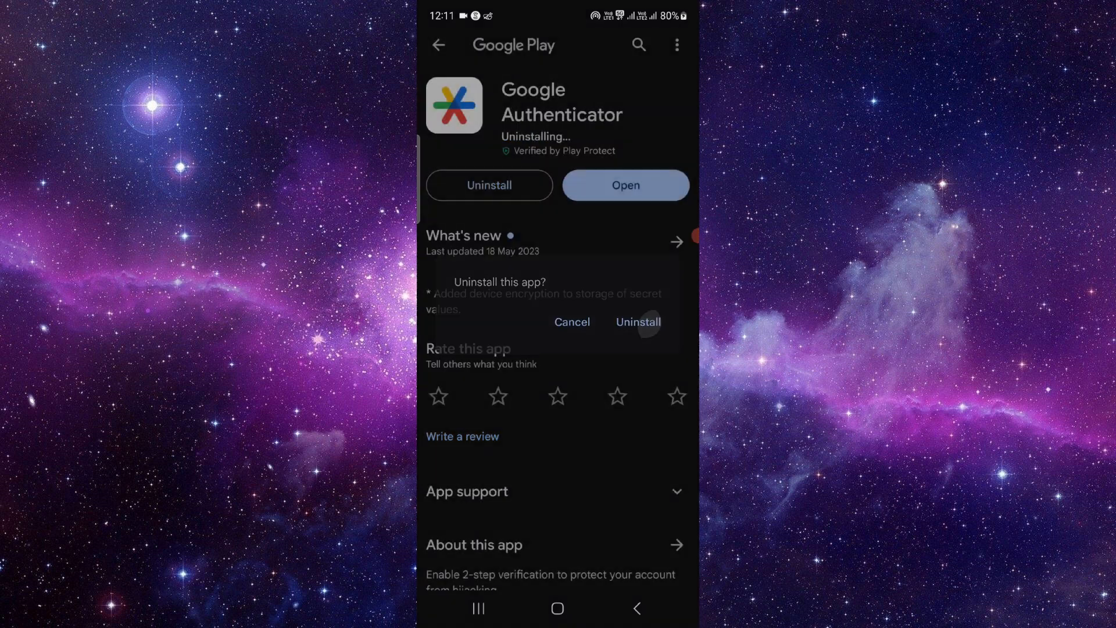
- Confirm uninstalling Google Authenticator so its Play page offers Install again
left_click(635, 322)
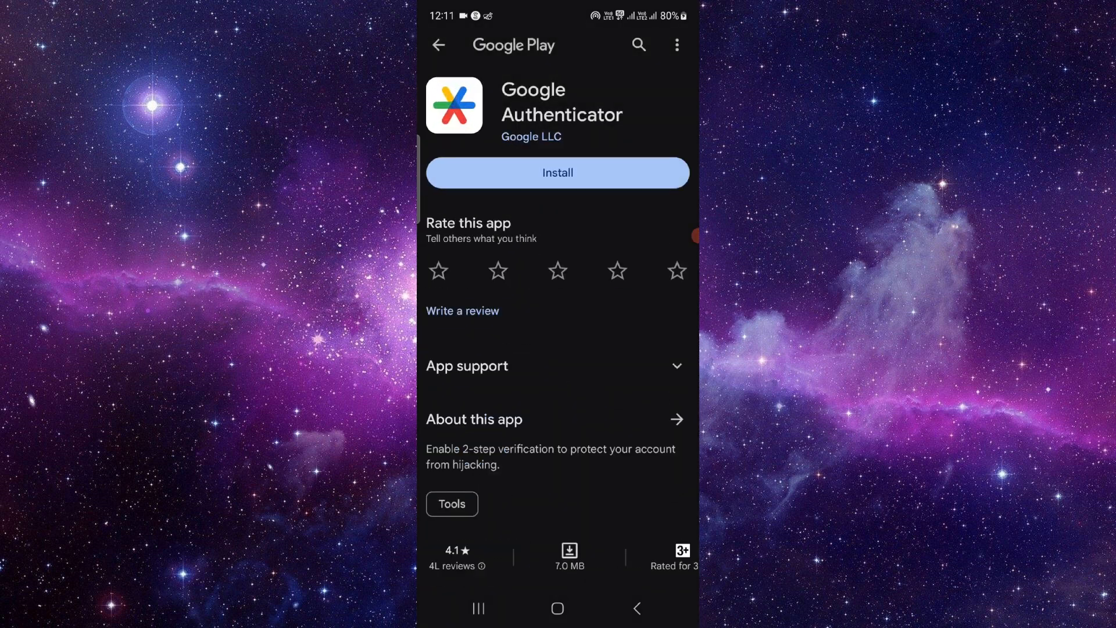